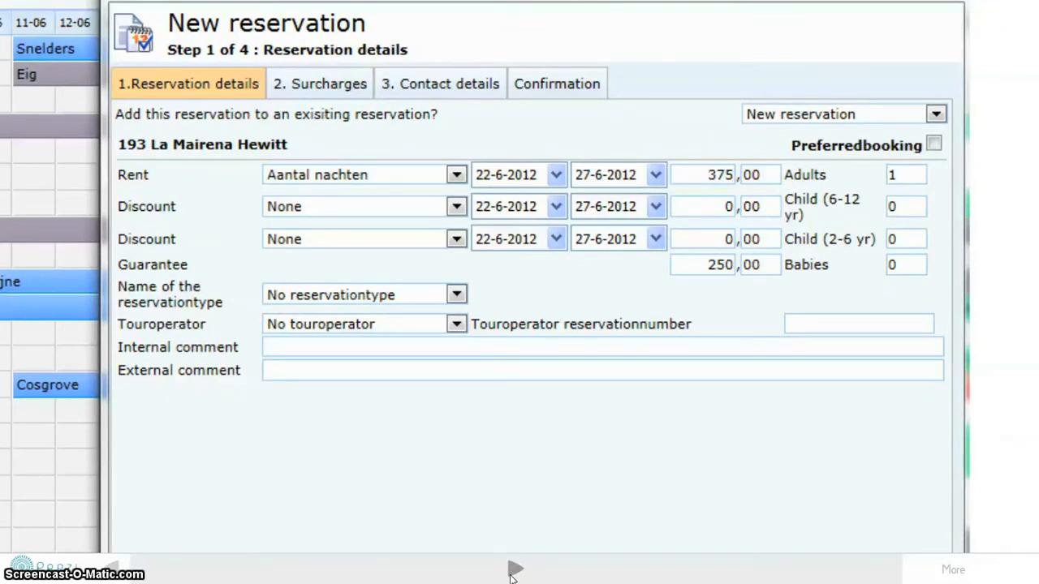
# Advance through the booking extras and styled confirmation slides back to the overview agenda.
pyautogui.click(318, 84)
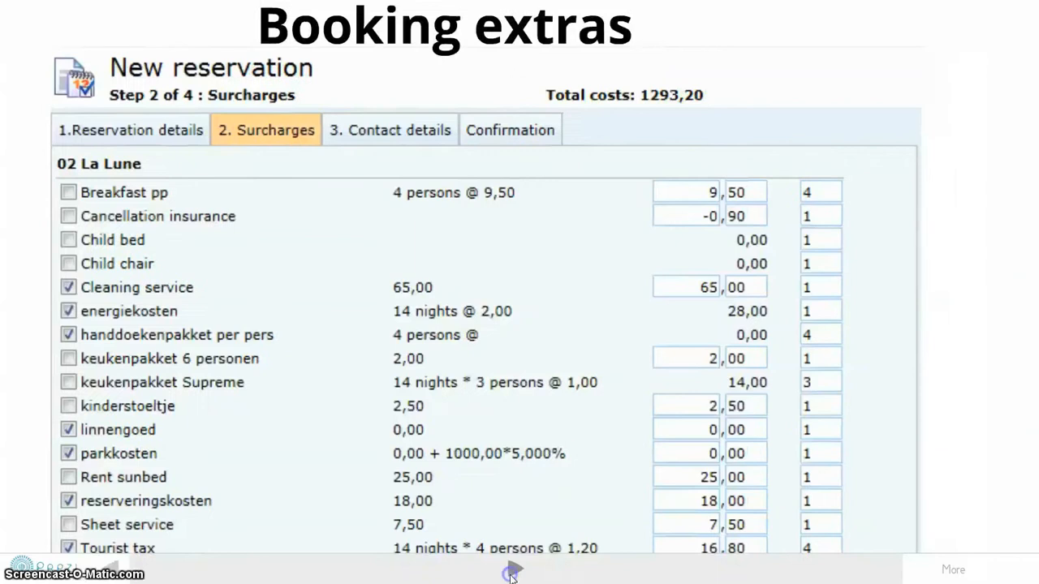
pyautogui.click(389, 130)
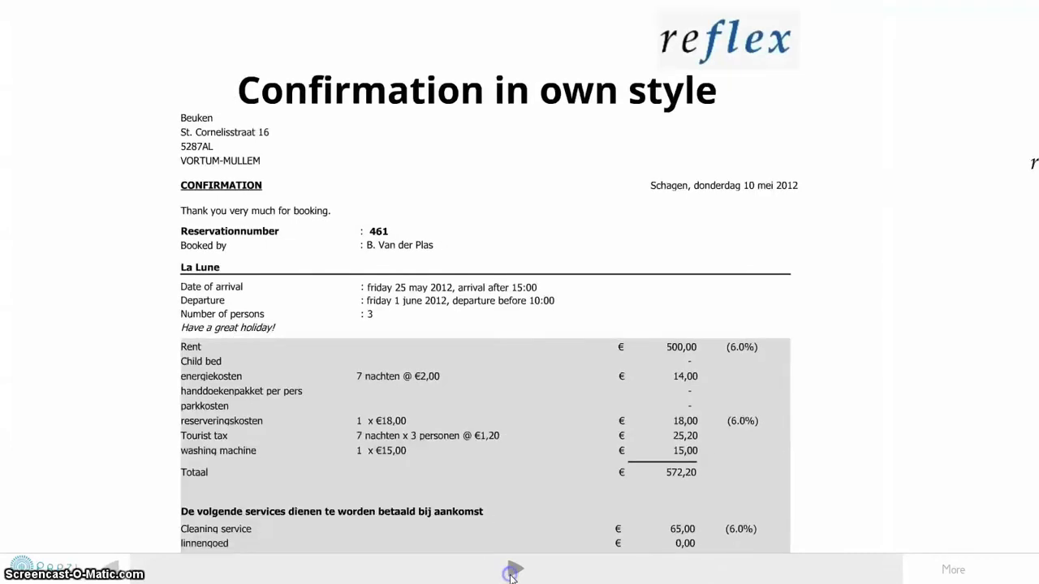
pyautogui.click(513, 570)
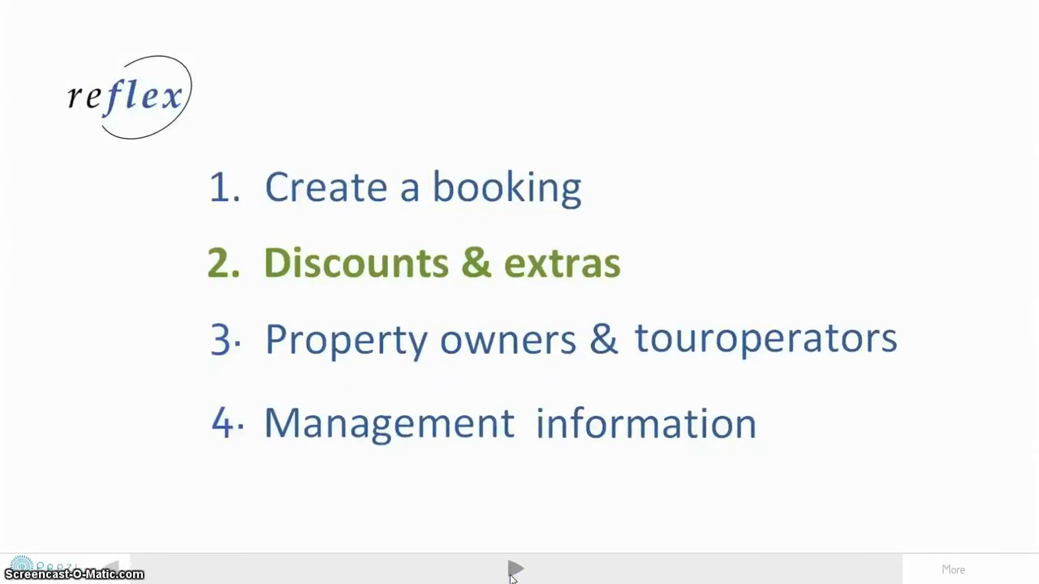
# Show the 'Last minute' discount settings slide and scroll down through it.
pyautogui.click(516, 568)
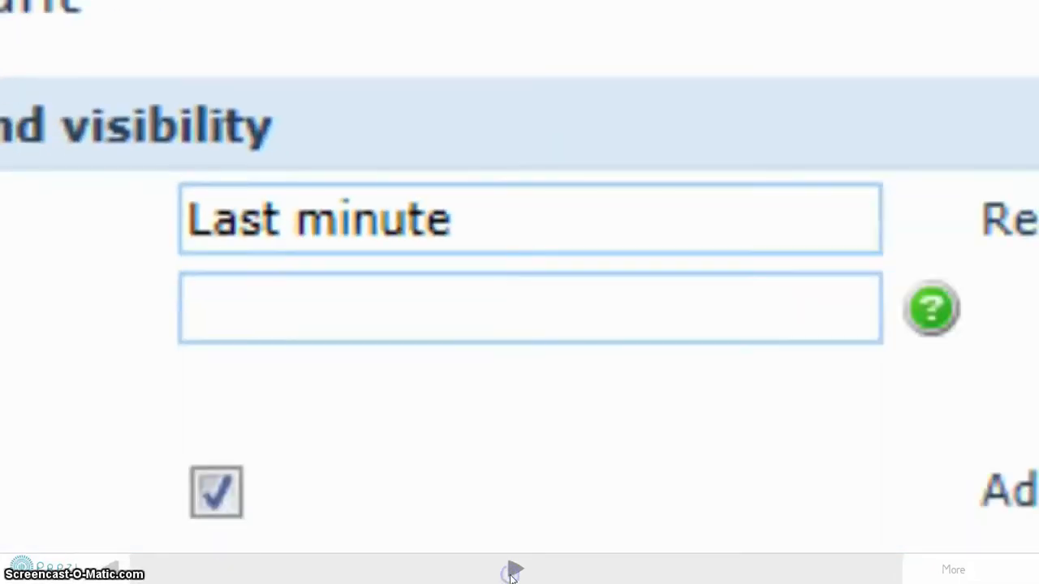
pyautogui.scroll(-3)
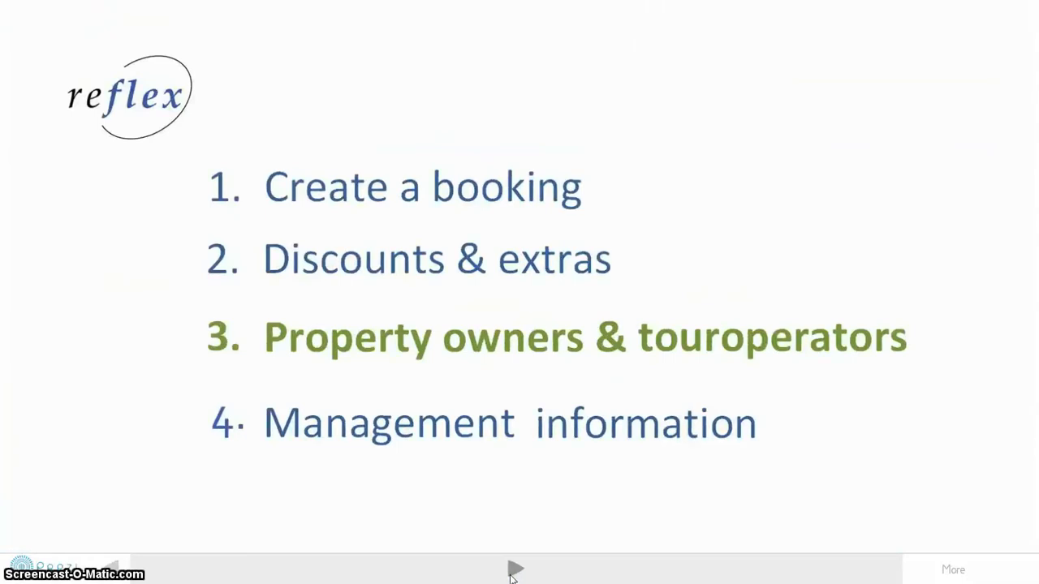
# Show the owner Access to properties slide, then the Arrivallist management report.
pyautogui.click(517, 568)
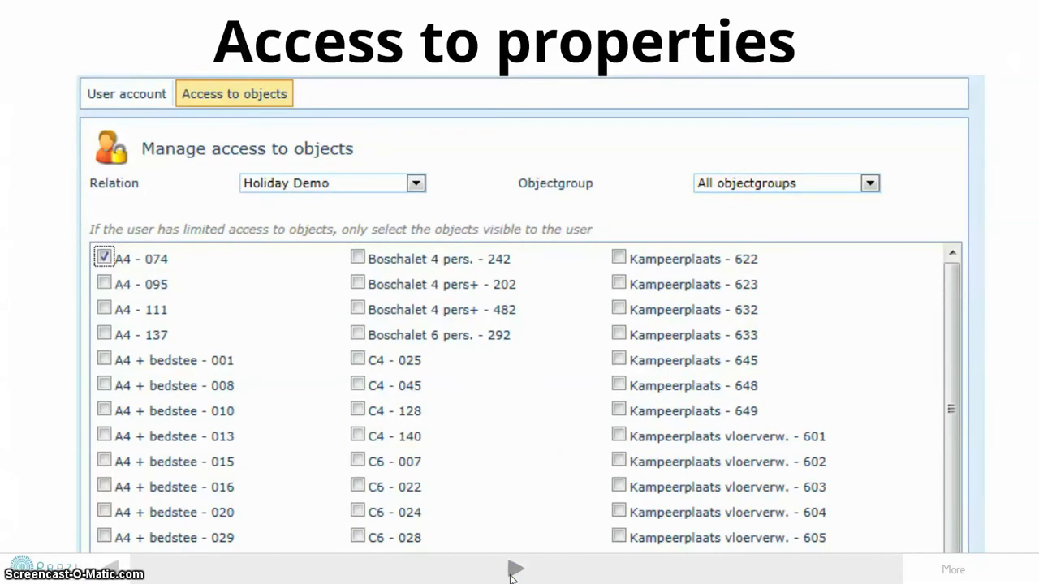
pyautogui.click(516, 568)
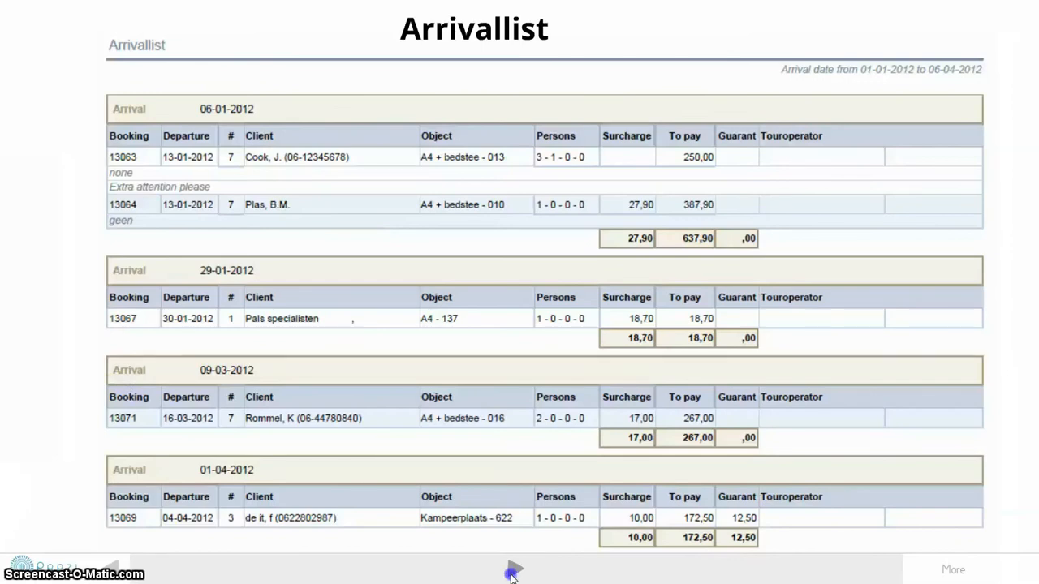
# Show the turnover-per-object report, the holiday-website booking form and the customer References page.
pyautogui.click(516, 568)
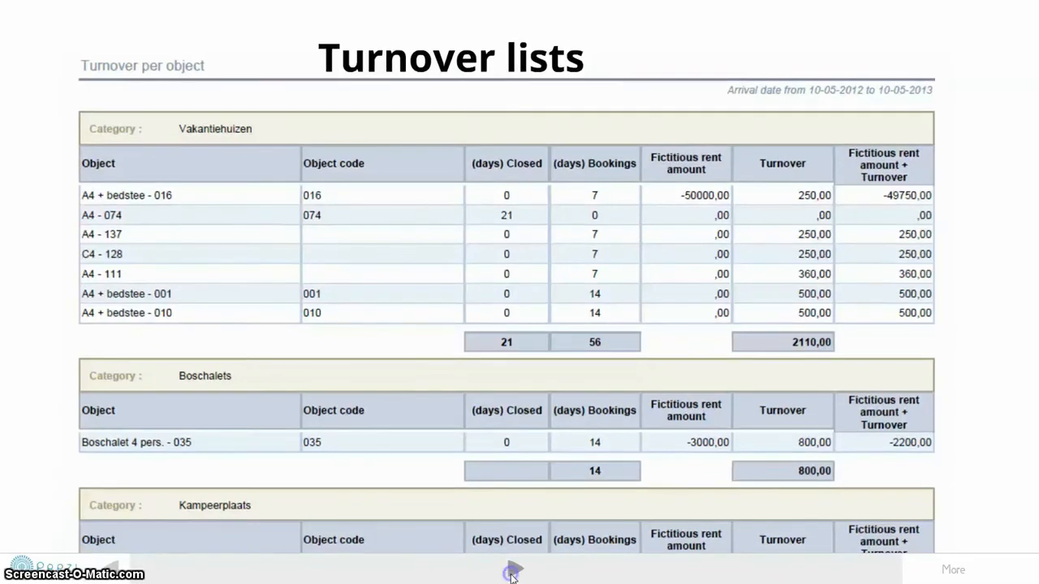
pyautogui.click(516, 570)
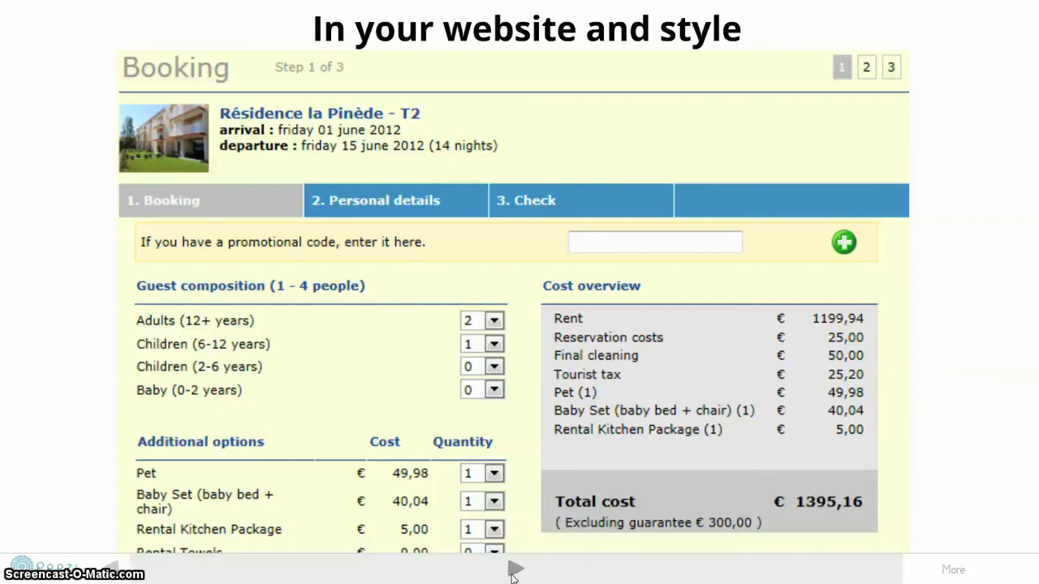
pyautogui.click(517, 568)
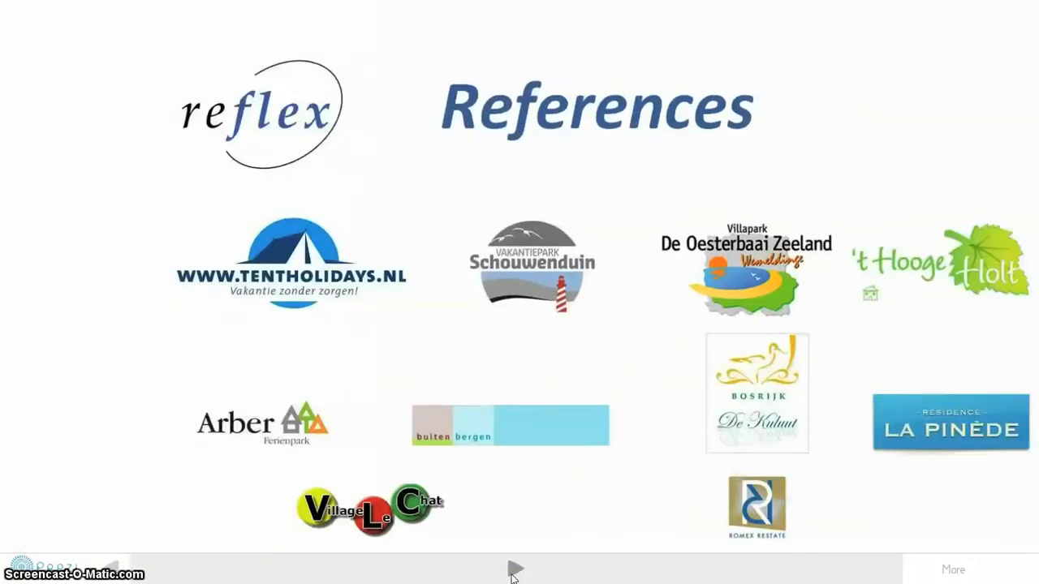